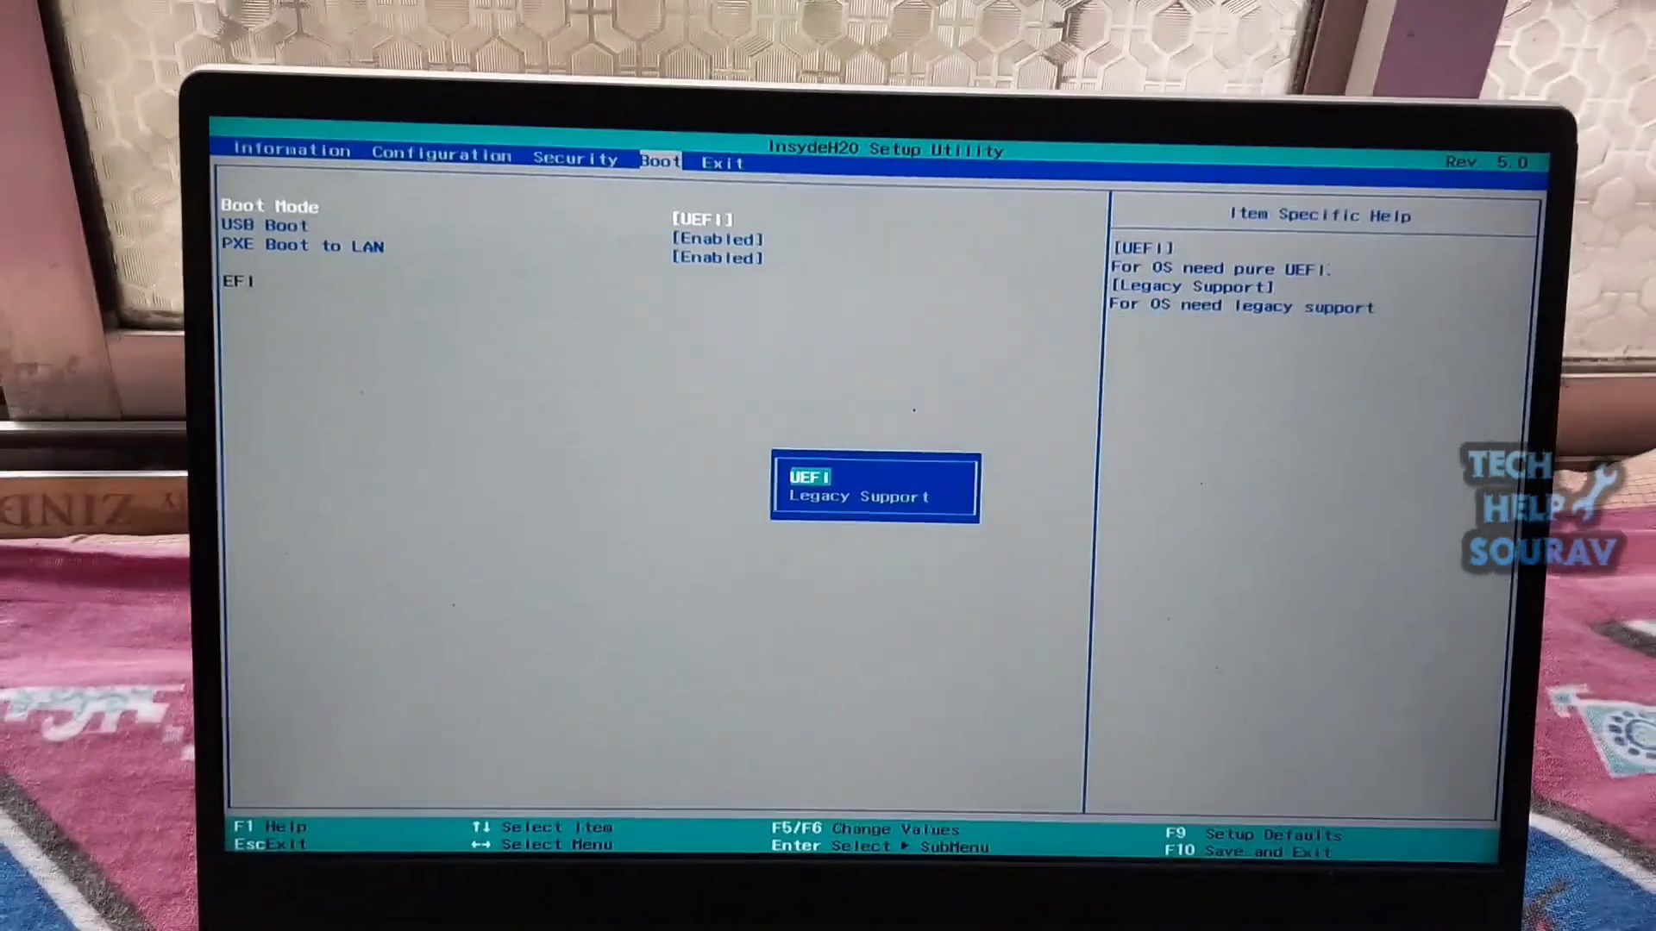
- Switch Boot Mode to Legacy Support and request exit with saved changes
{"action": "key", "text": "Down"}
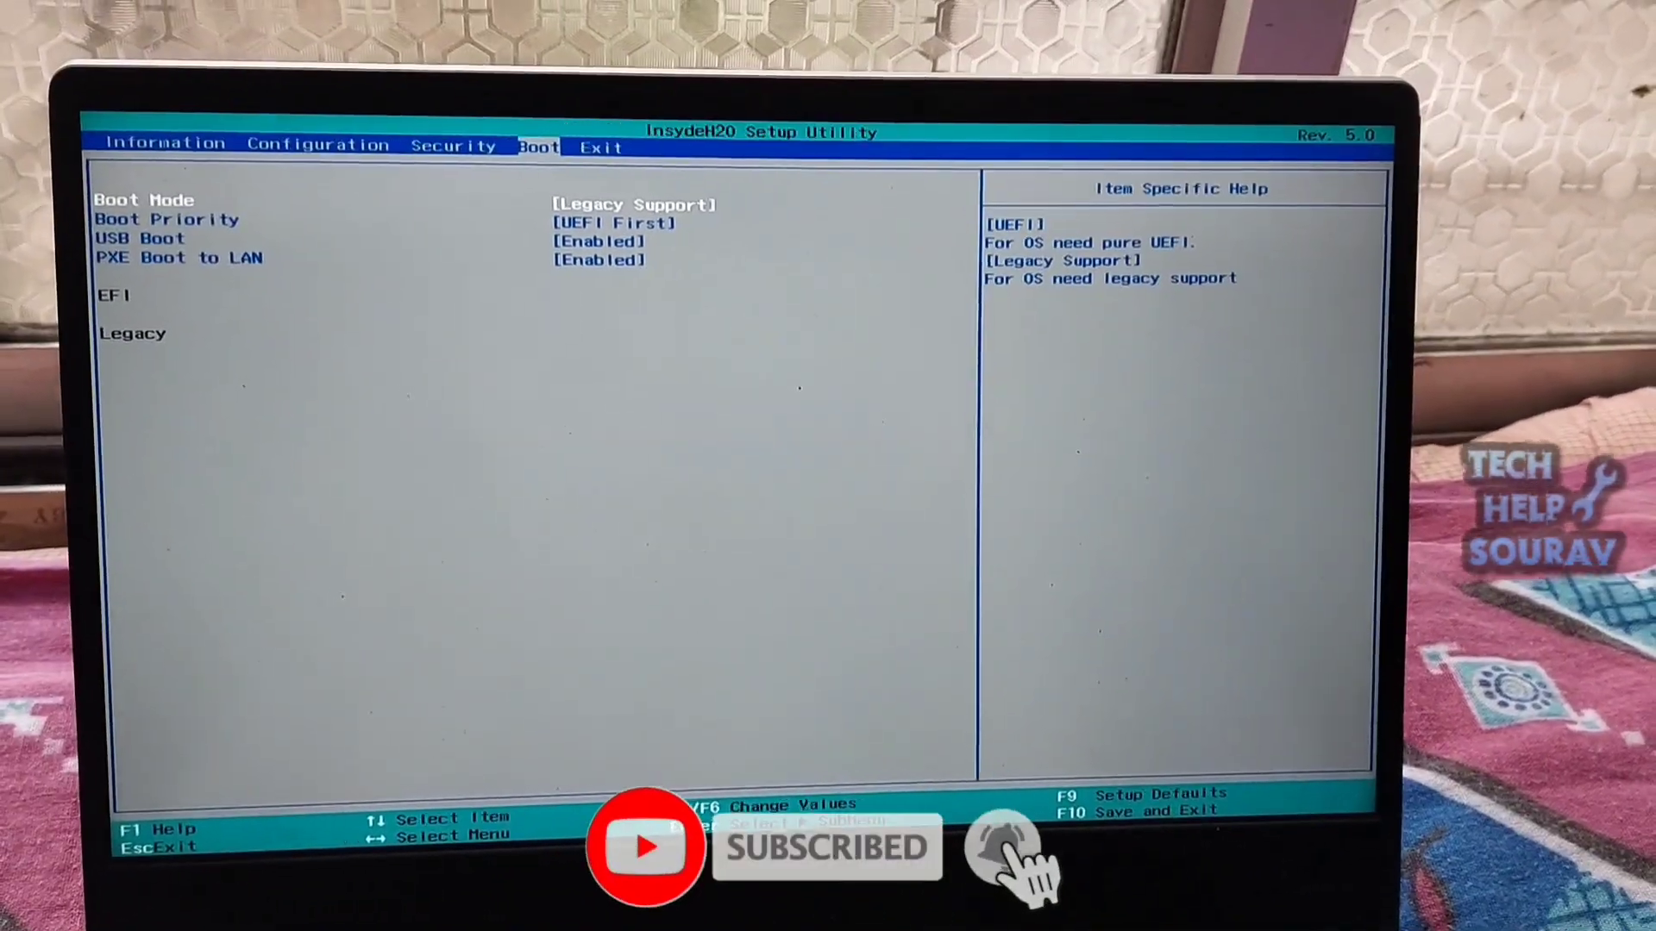
{"action": "key", "text": "F10"}
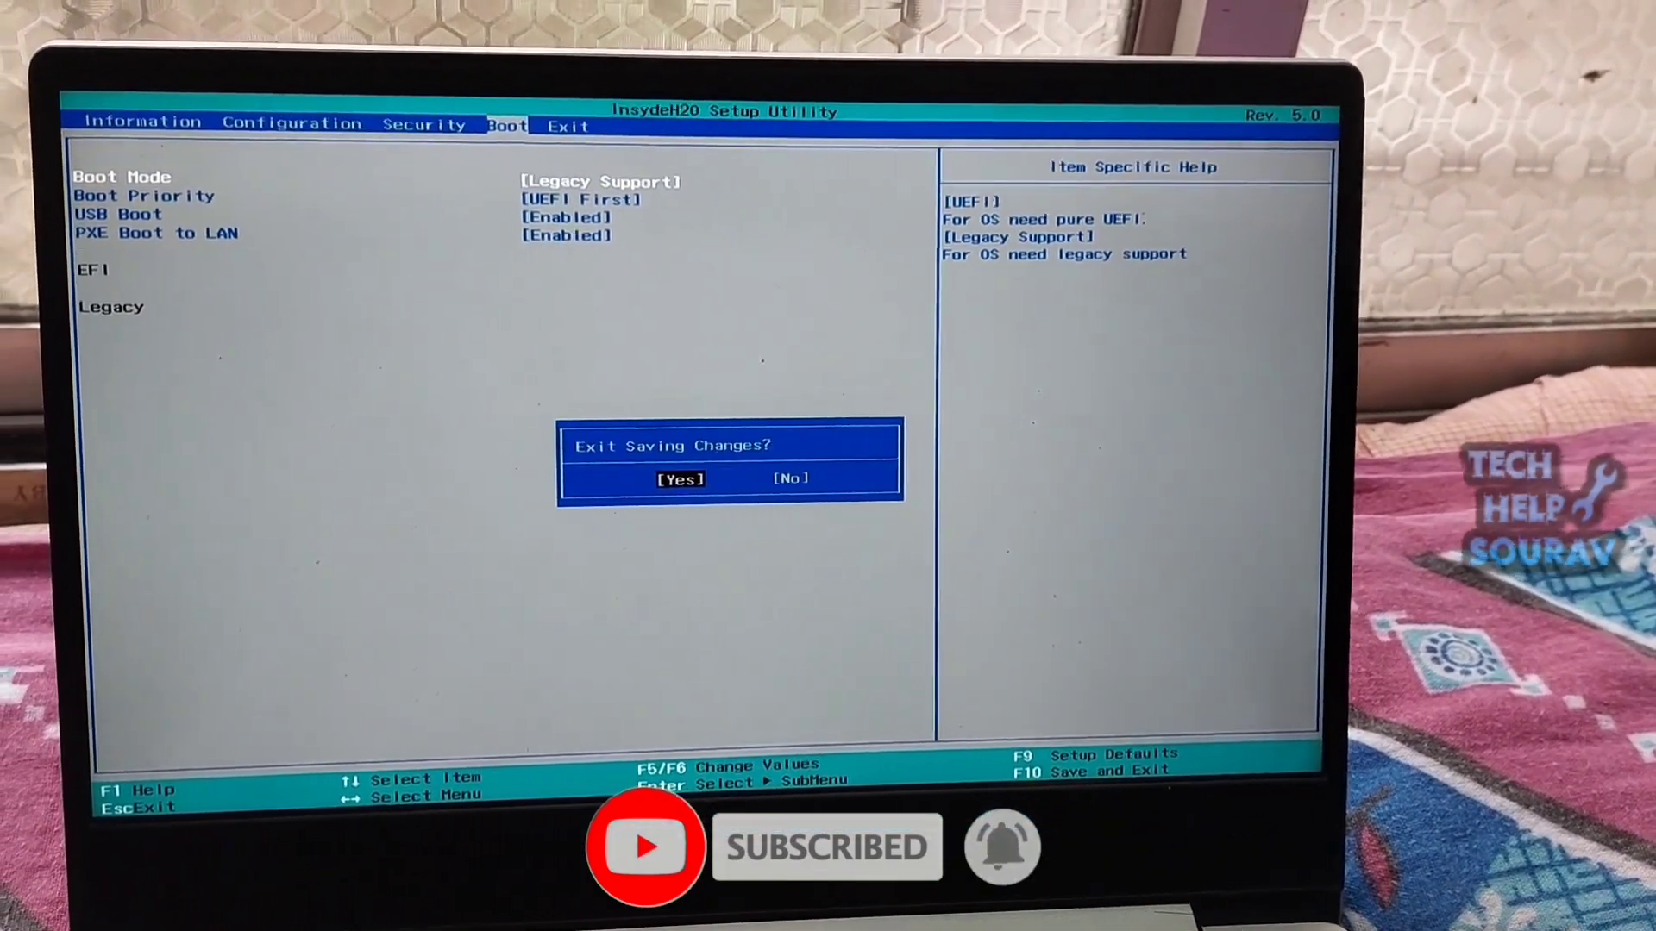